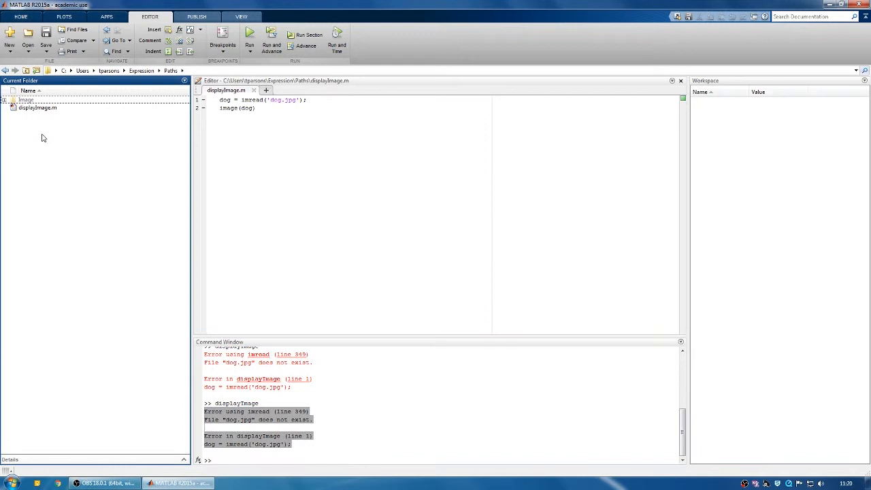
mouse_move(39, 112)
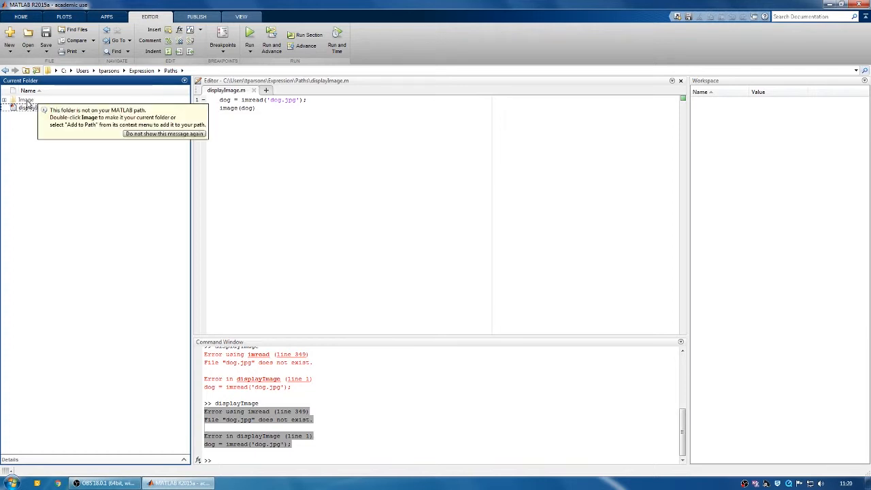
Step: Add only the Image folder to the path, then expand Image and a_subfolder in the tree
right_click(25, 99)
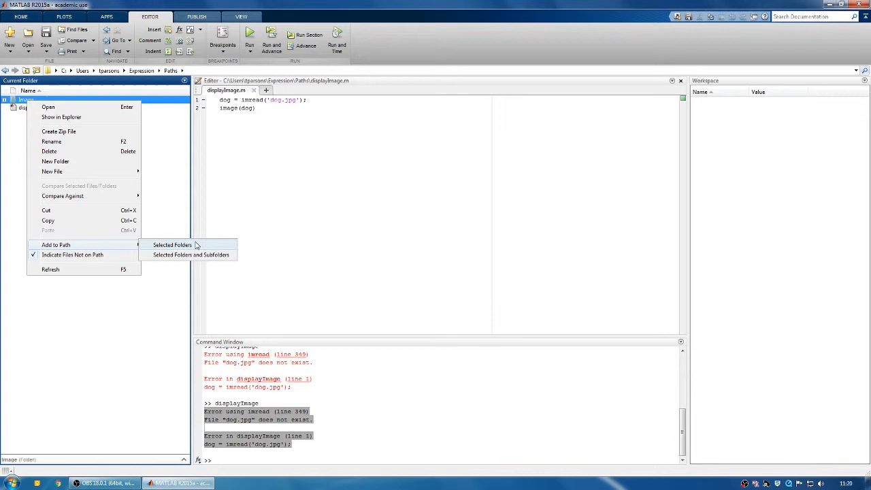
mouse_move(190, 254)
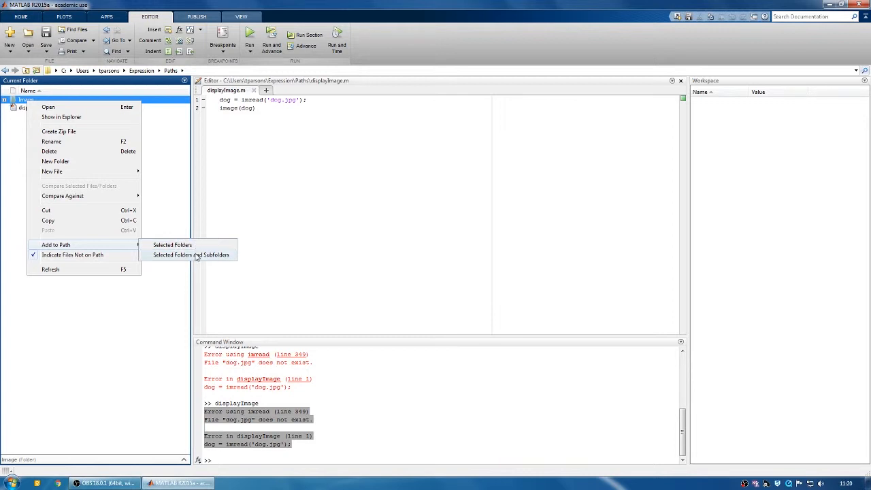
mouse_move(171, 244)
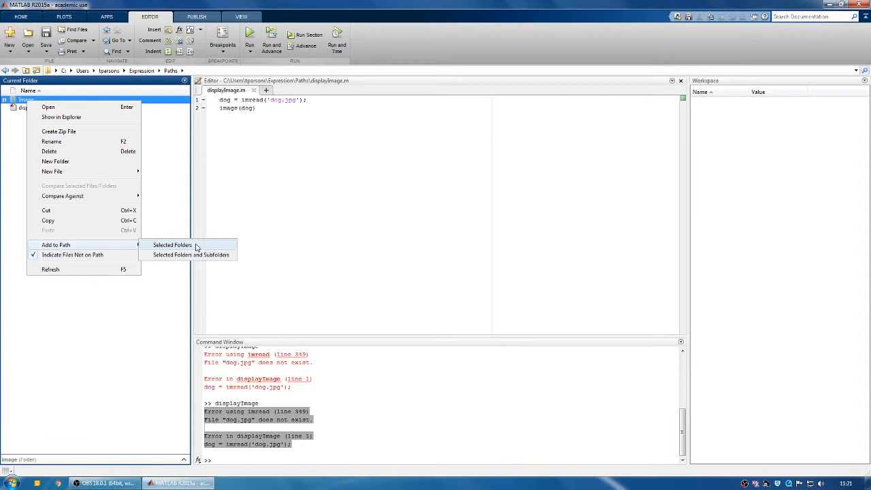
click(172, 245)
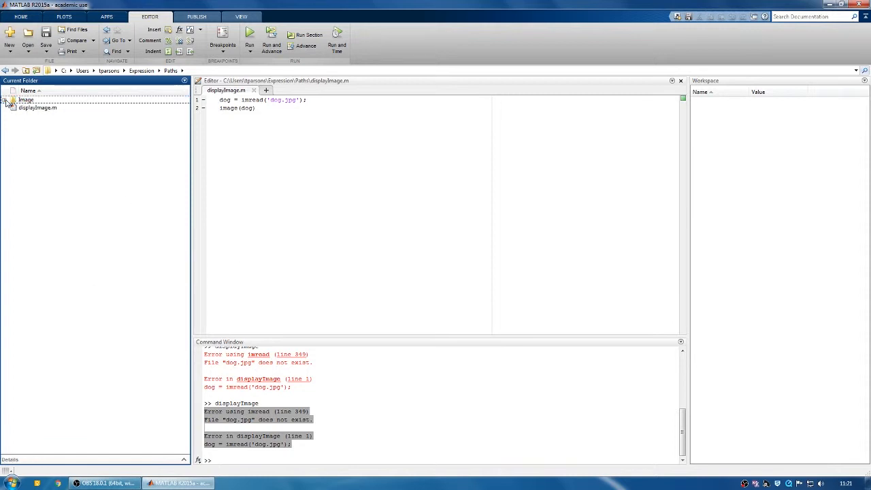
click(4, 100)
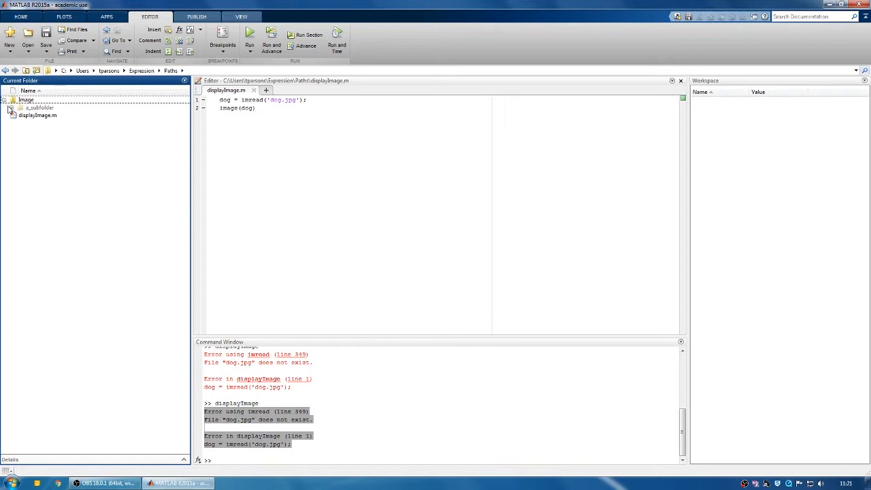
click(7, 108)
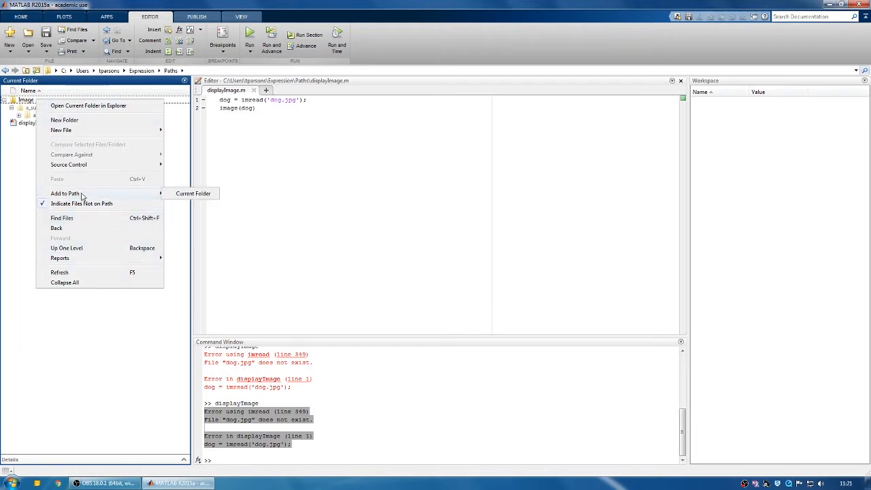
mouse_move(193, 193)
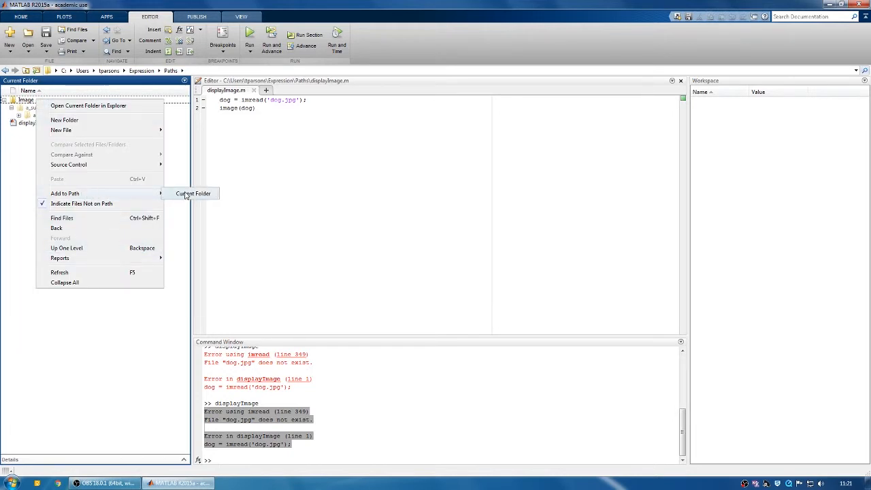
Step: Add Image with all its subfolders to the path and expand the tree to select dog.jpg
click(192, 193)
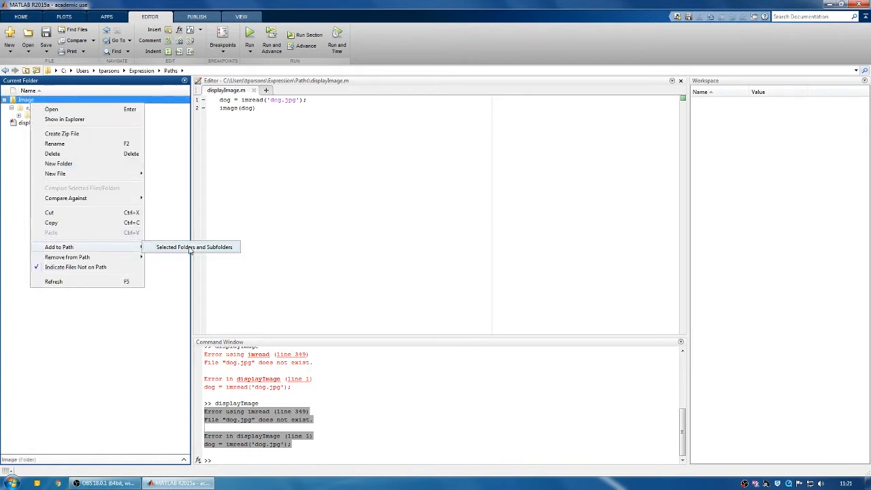
click(195, 246)
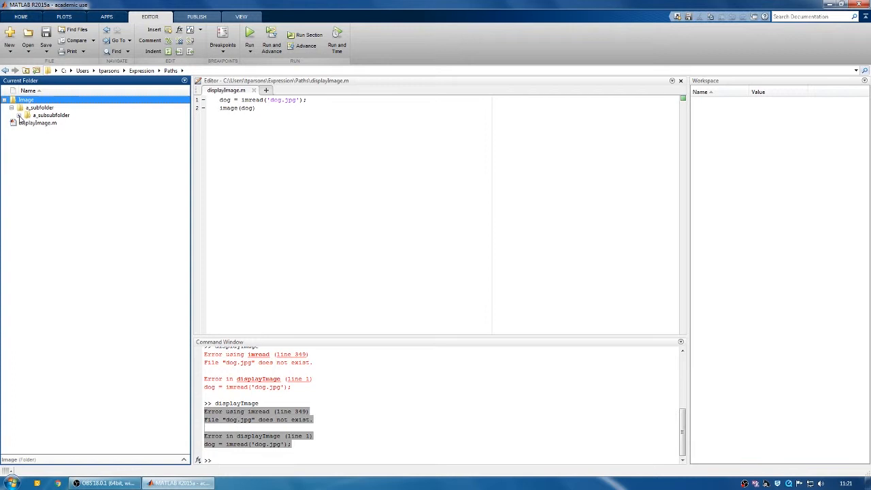
click(26, 114)
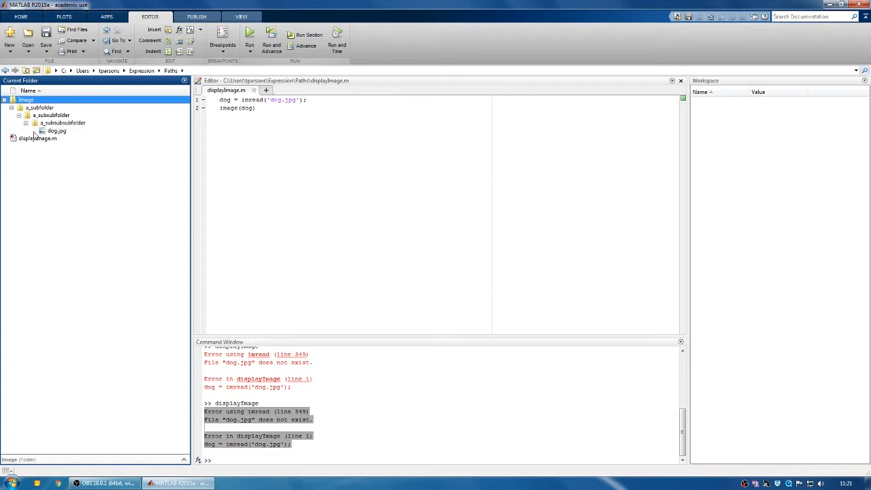
mouse_move(49, 129)
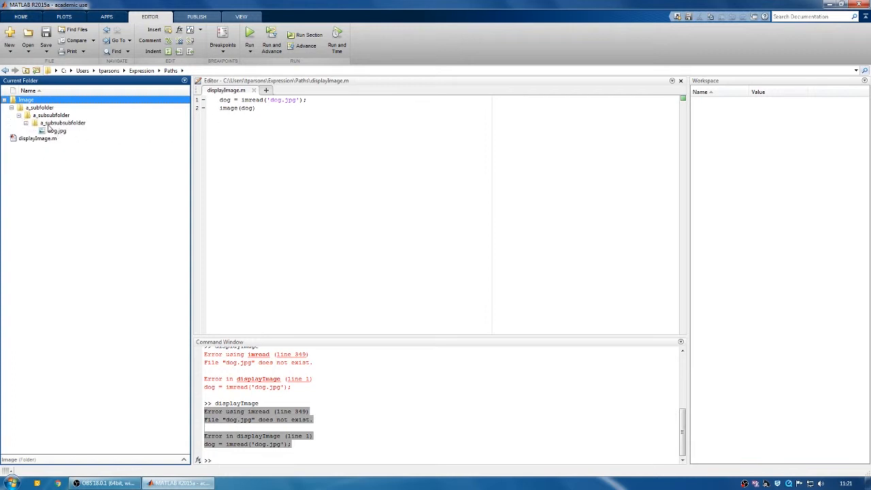
click(57, 130)
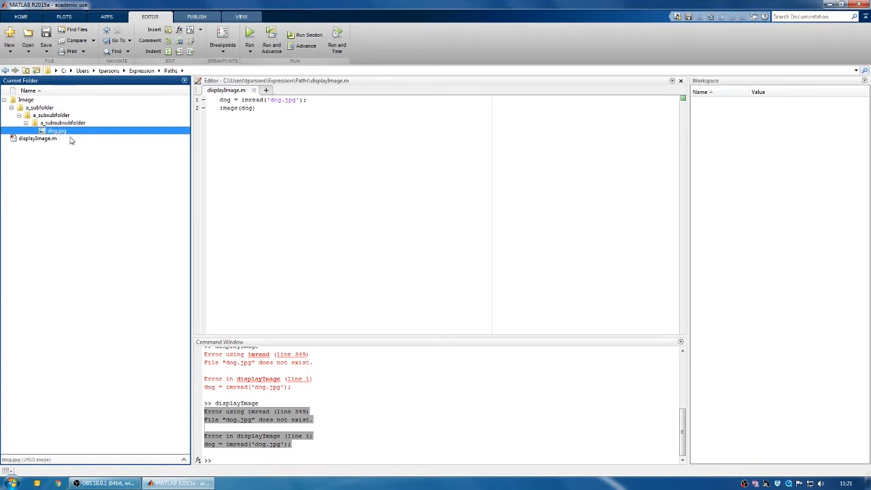
mouse_move(226, 184)
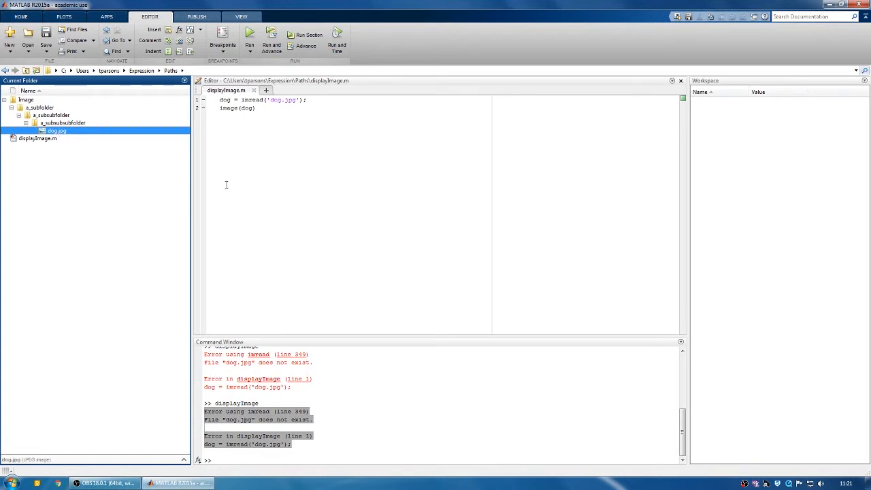
Step: Run displayImage.m, view the dog picture in Figure 1, then close the figure
click(250, 34)
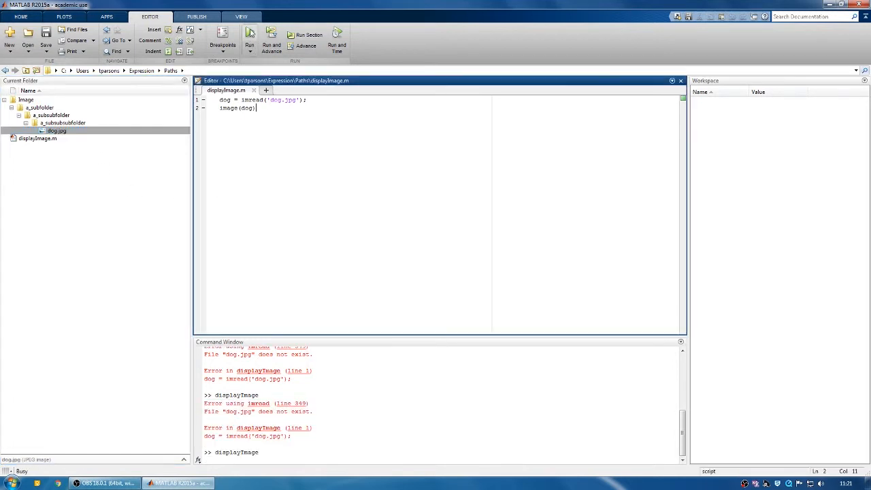
click(249, 35)
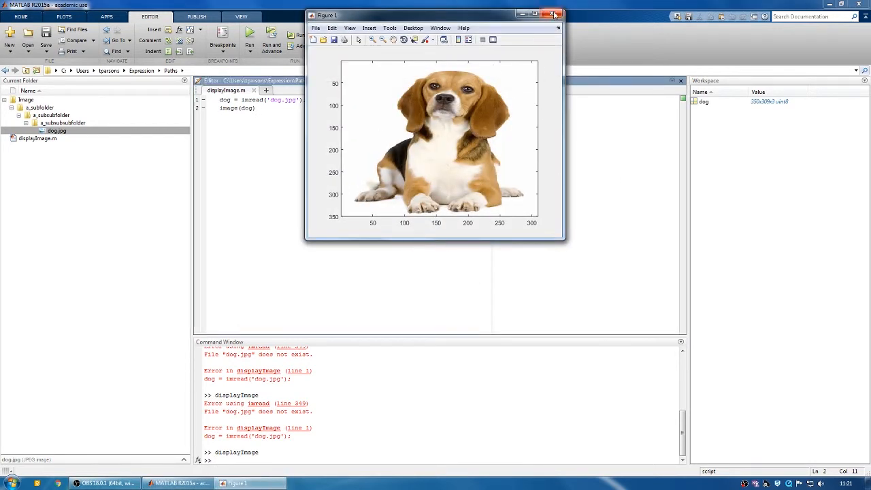
click(553, 14)
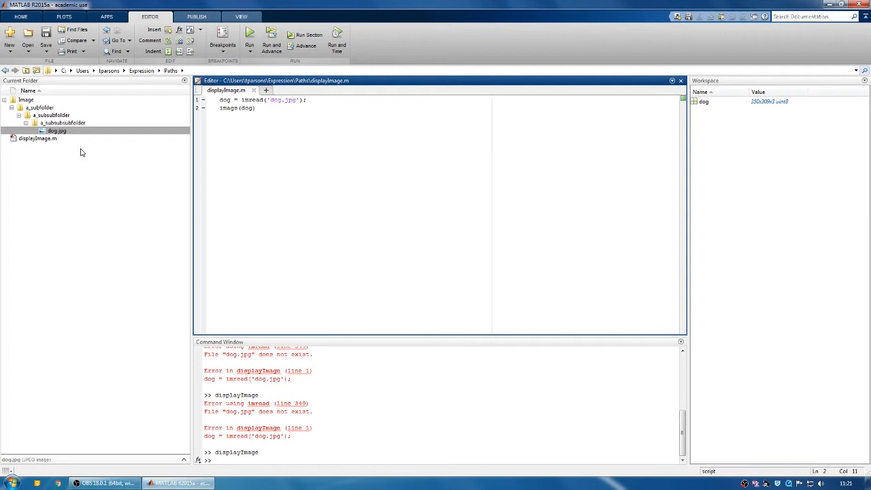
click(65, 123)
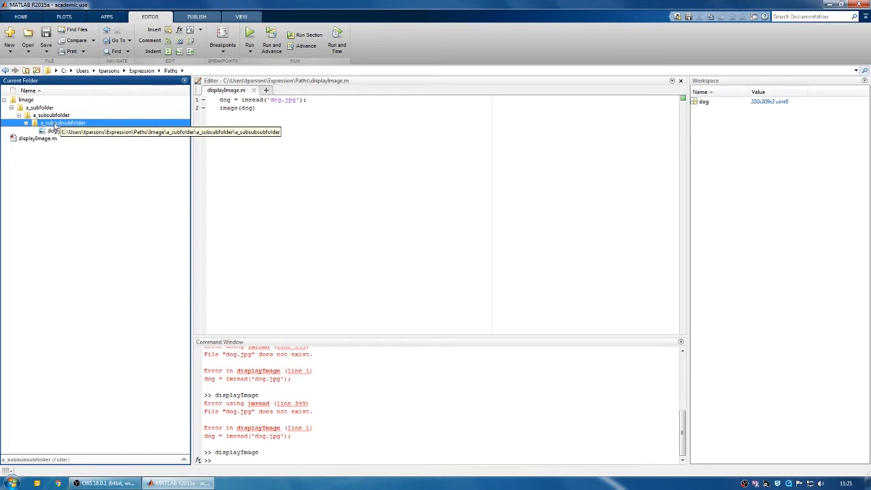
Step: Remove a_subsubsubfolder and its subfolders from the path, then deselect it
right_click(63, 122)
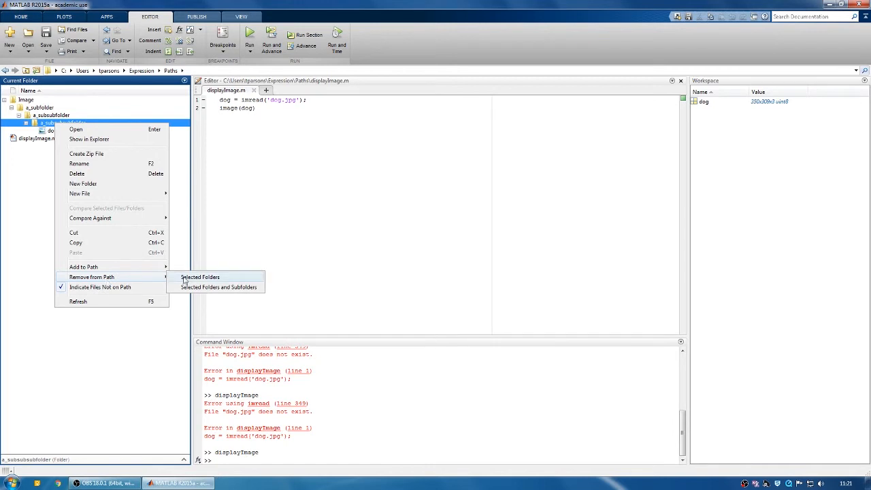
mouse_move(207, 286)
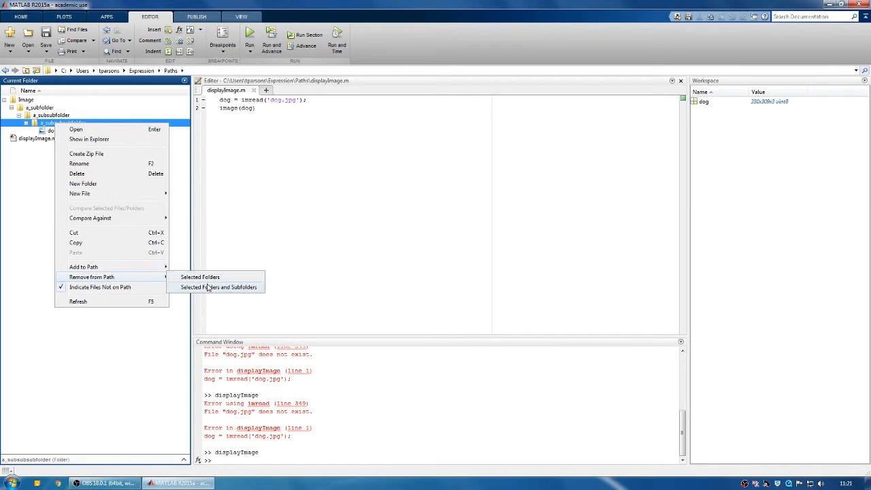
click(226, 286)
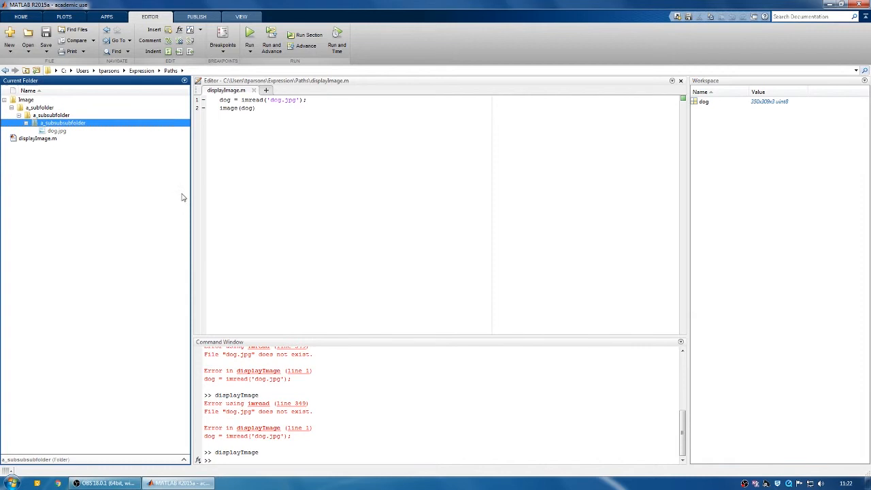
click(97, 151)
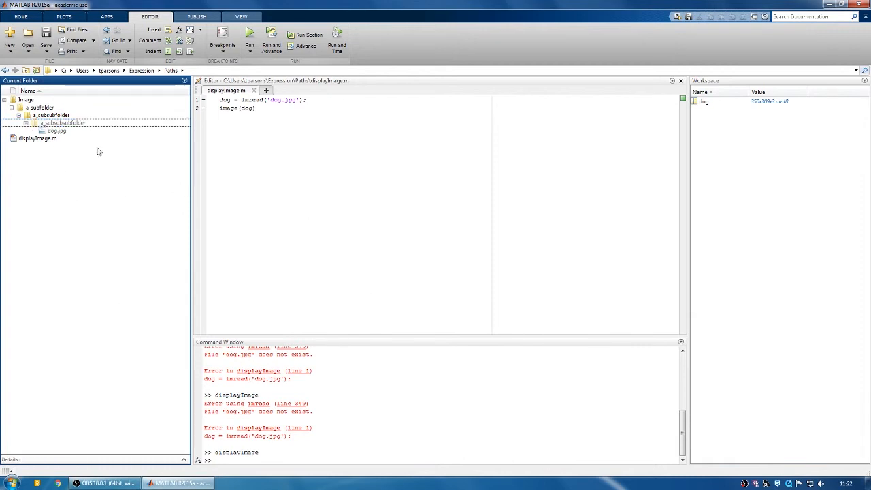